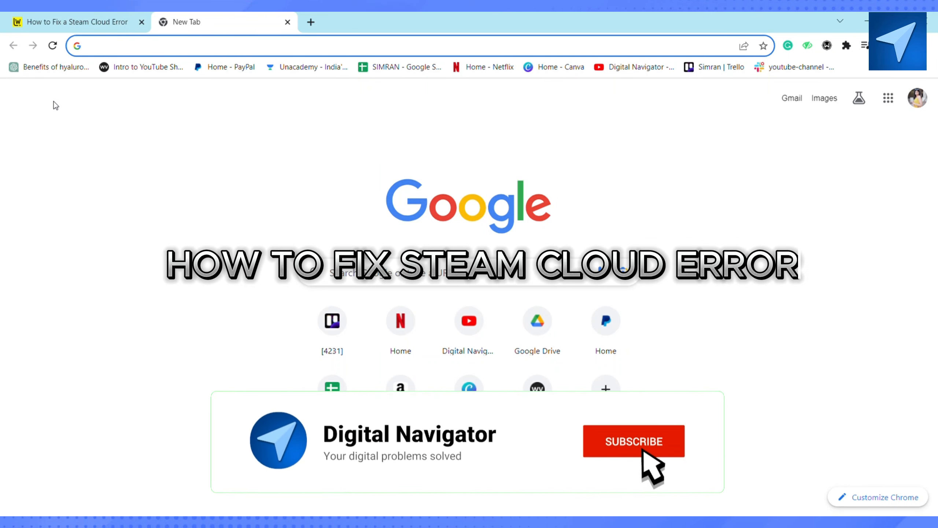
Step: Switch to the 'How to Fix a Steam Cloud Error' Lifewire article at its Solutions to Try section
click(633, 441)
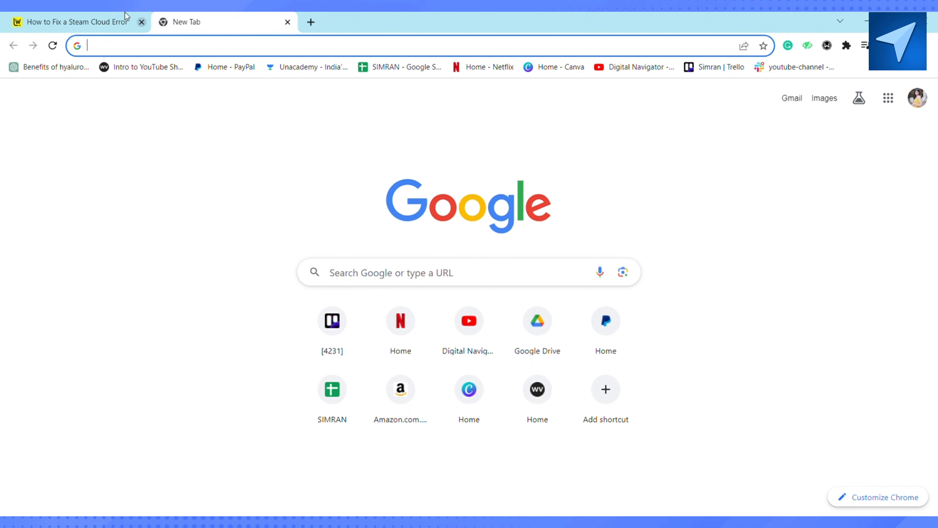
click(72, 21)
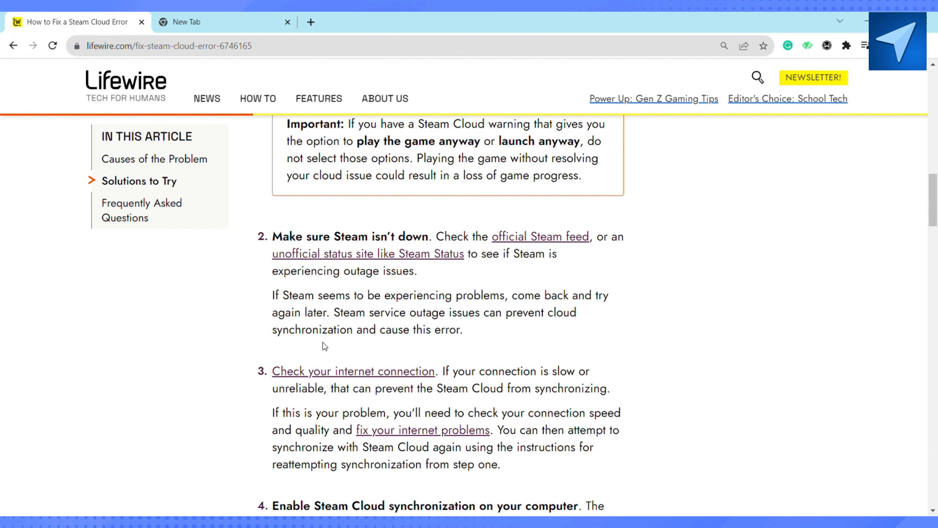
mouse_move(805, 357)
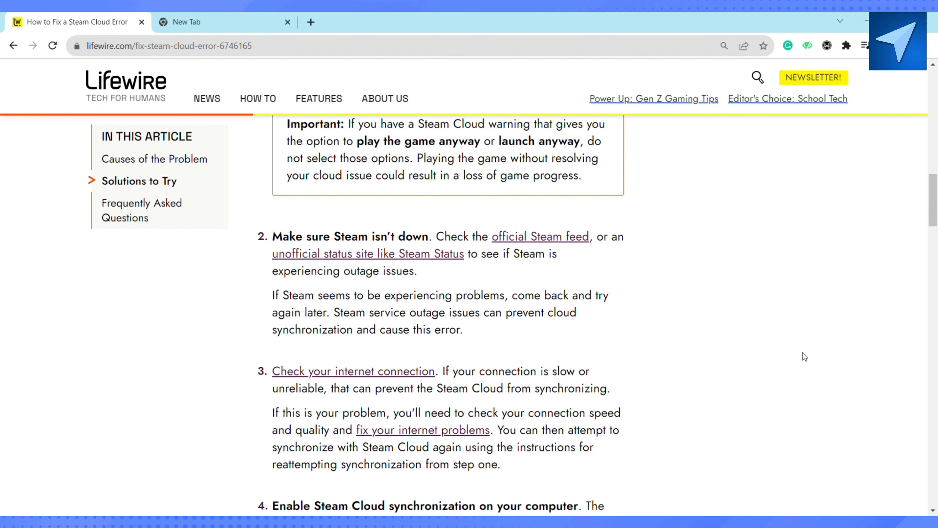
mouse_move(824, 236)
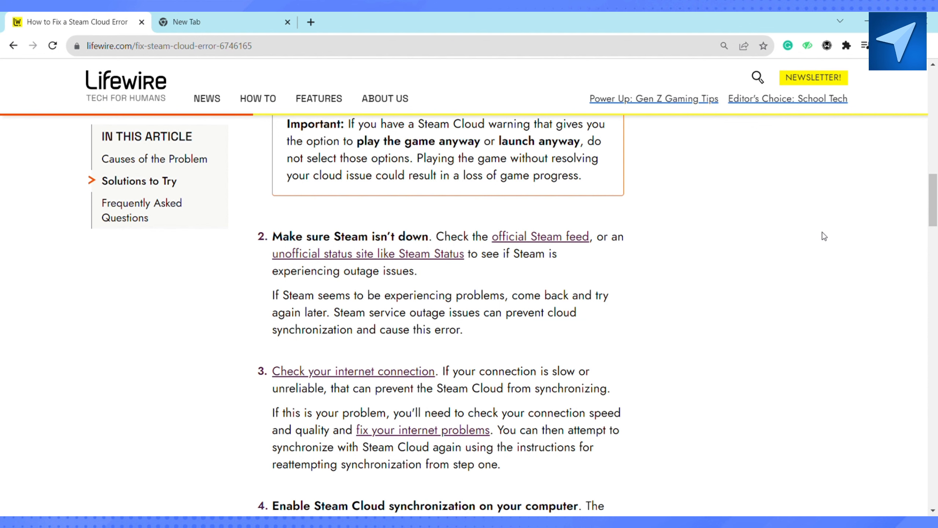
mouse_move(736, 238)
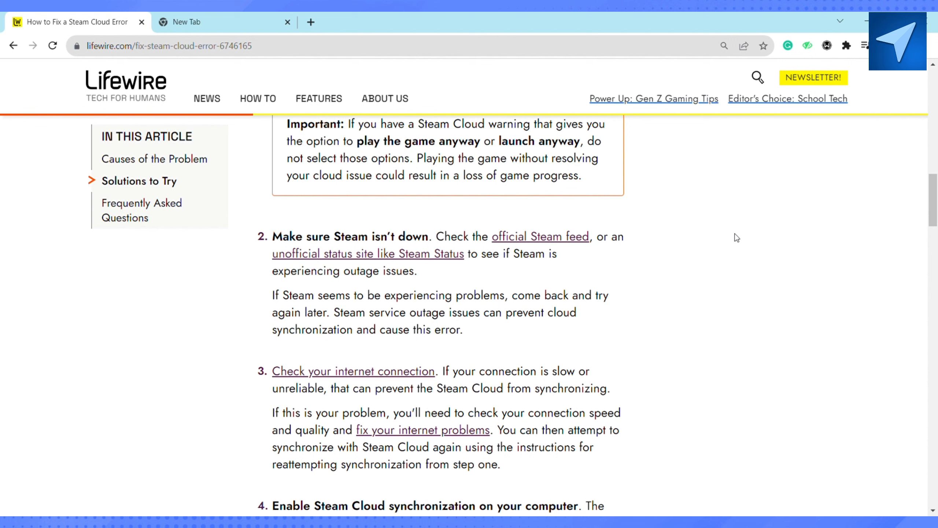
Step: Scroll the article until step 4, enabling Steam Cloud synchronization, comes into view
scroll(down, 3)
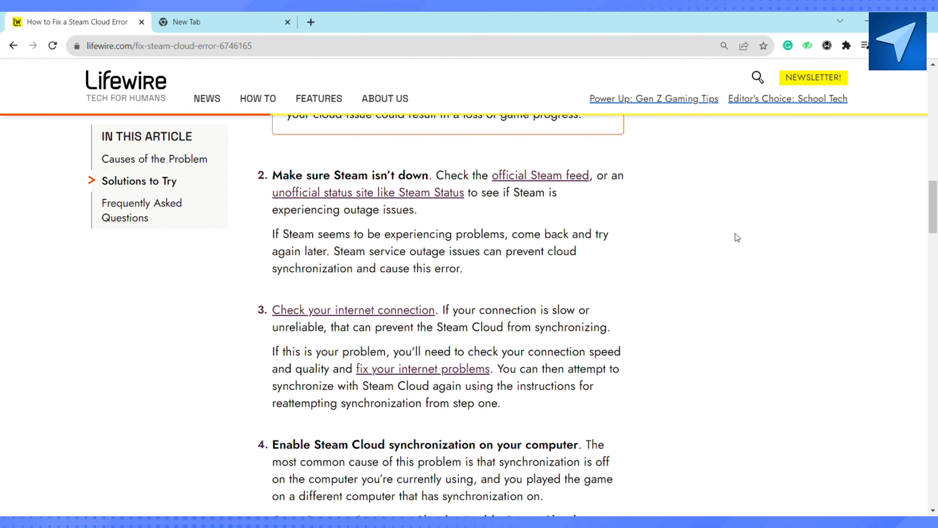
mouse_move(696, 244)
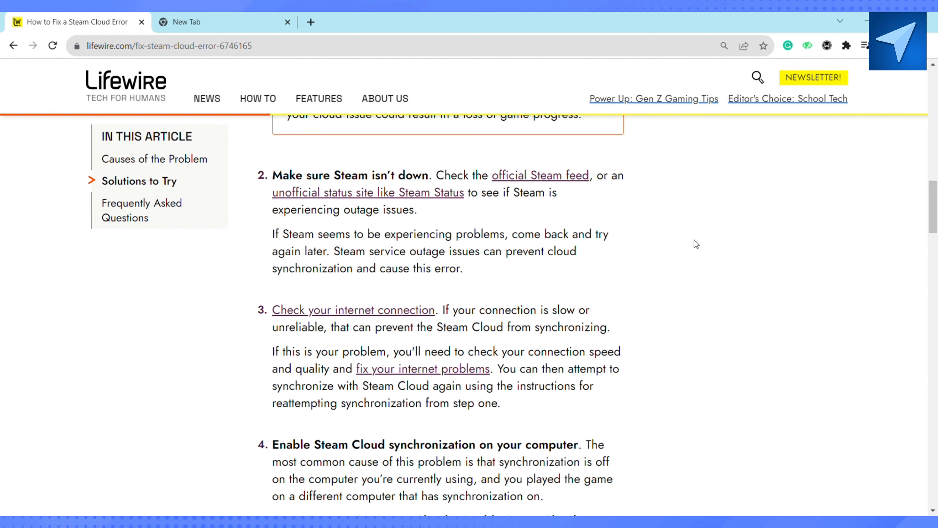
Step: Scroll to show step 4's Steam > Settings > Cloud instructions and its note on choosing save data
scroll(down, 3)
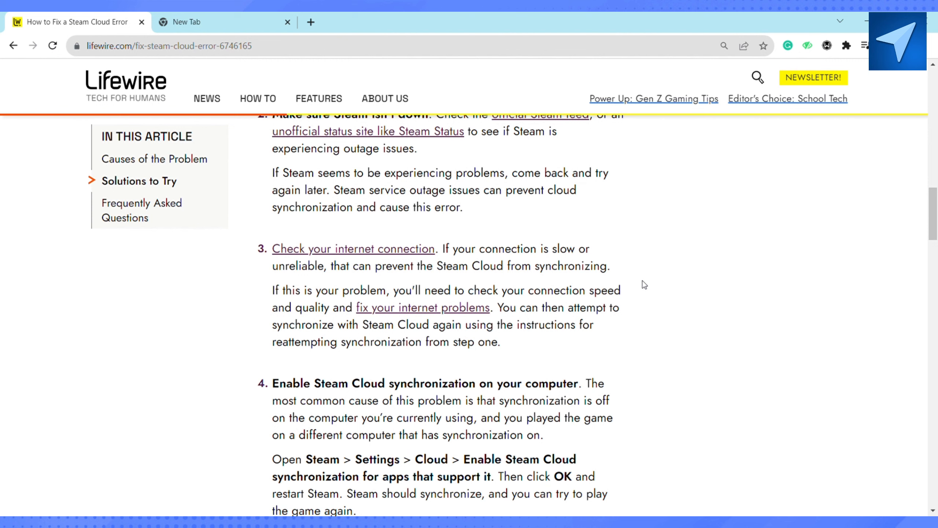
scroll(down, 3)
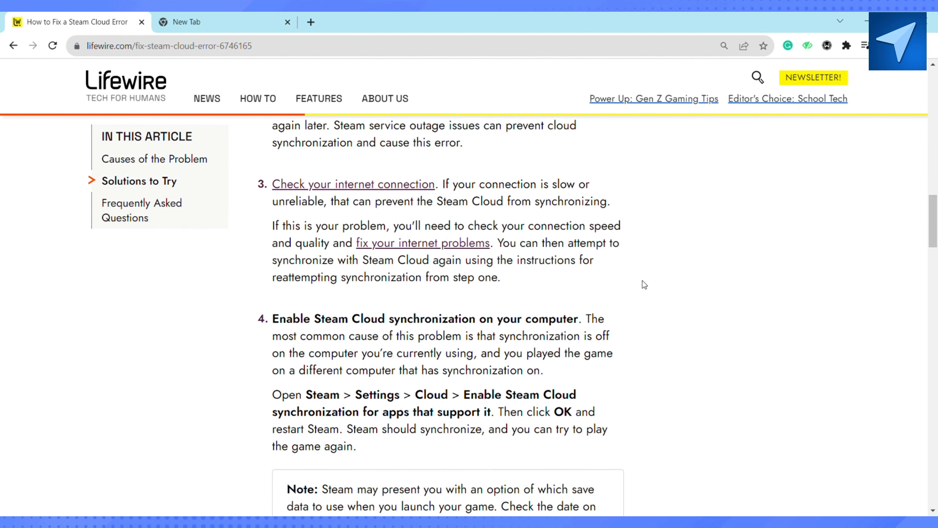
scroll(down, 3)
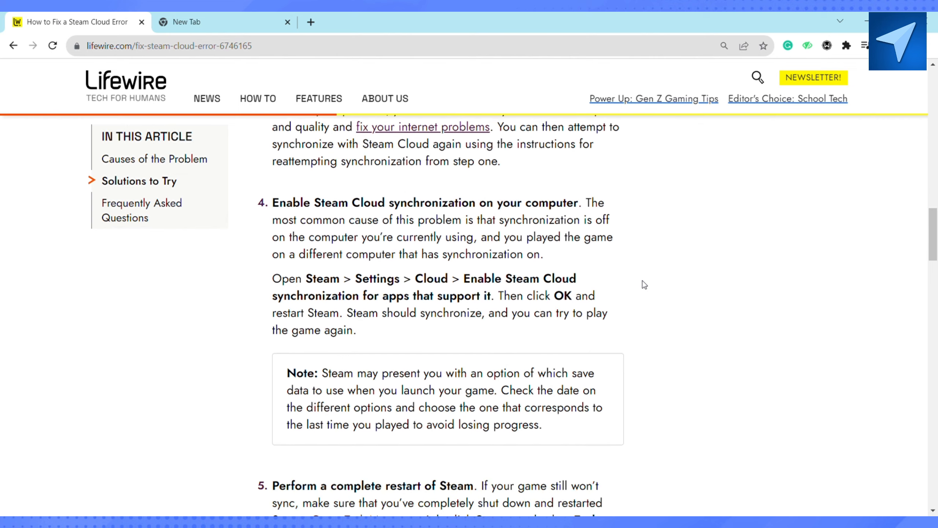
scroll(down, 3)
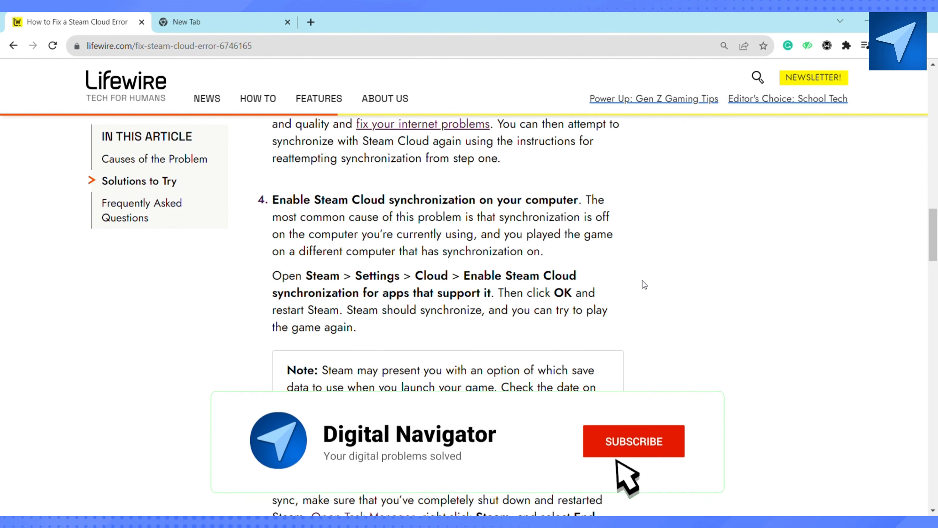
click(633, 441)
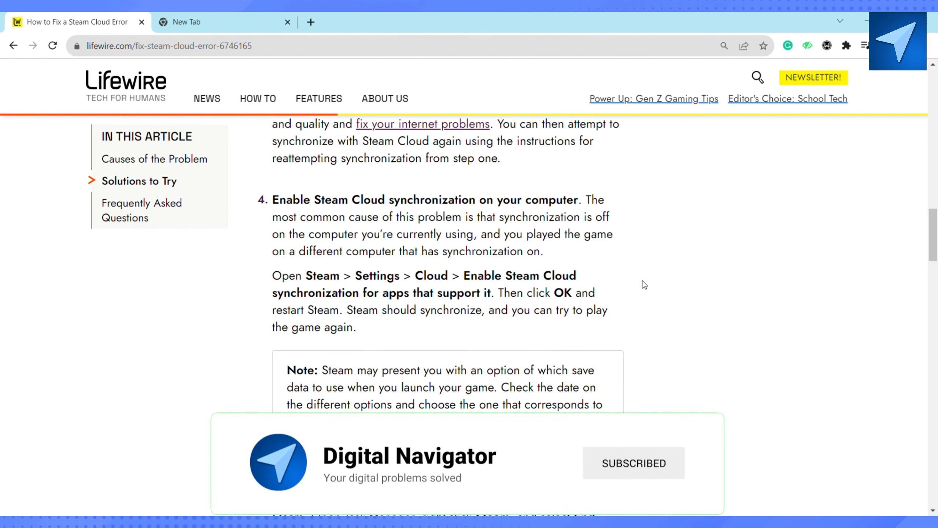